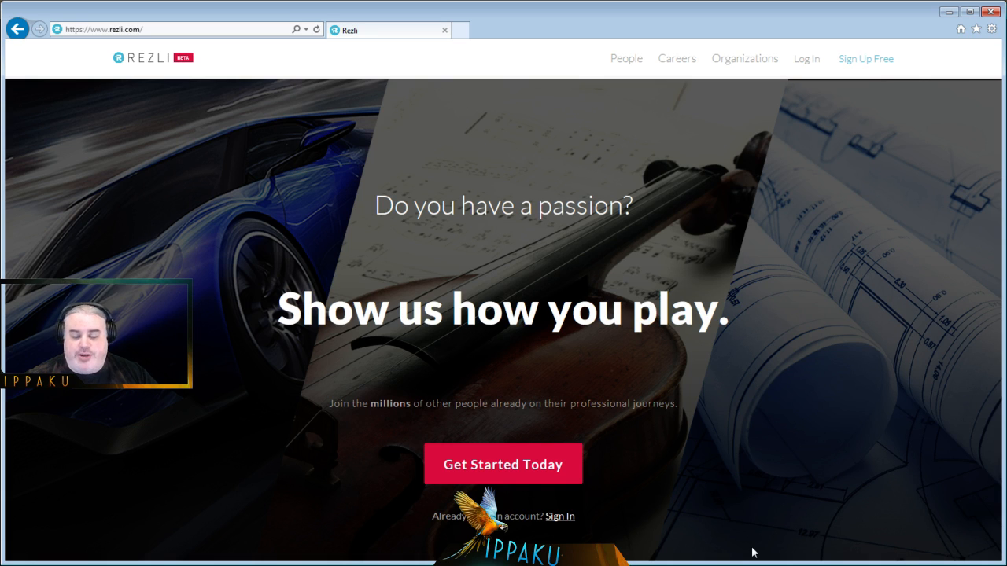
{"action": "mouse_move", "coordinate": [717, 276]}
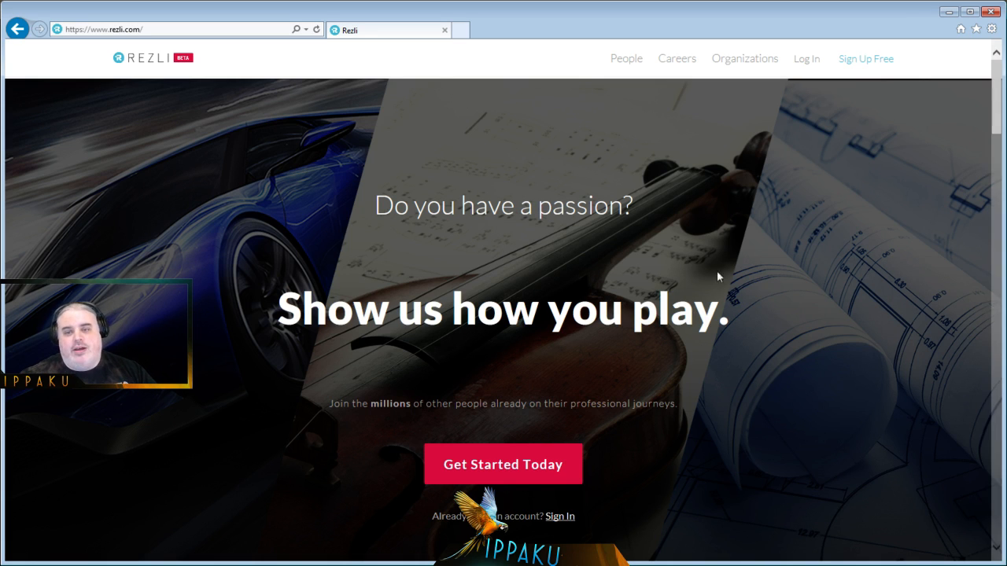
Step: Open the sign-up form with the 'Get Started Today' button on the home page
{"action": "left_click", "coordinate": [865, 58]}
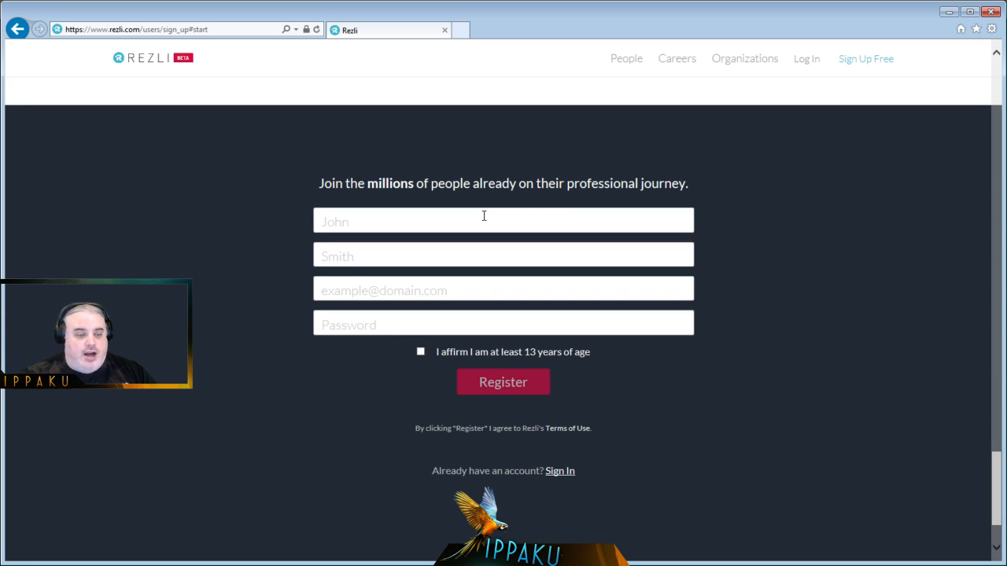
Step: Fill in the first name, last name and e-mail fields of the sign-up form
{"action": "type", "text": "First"}
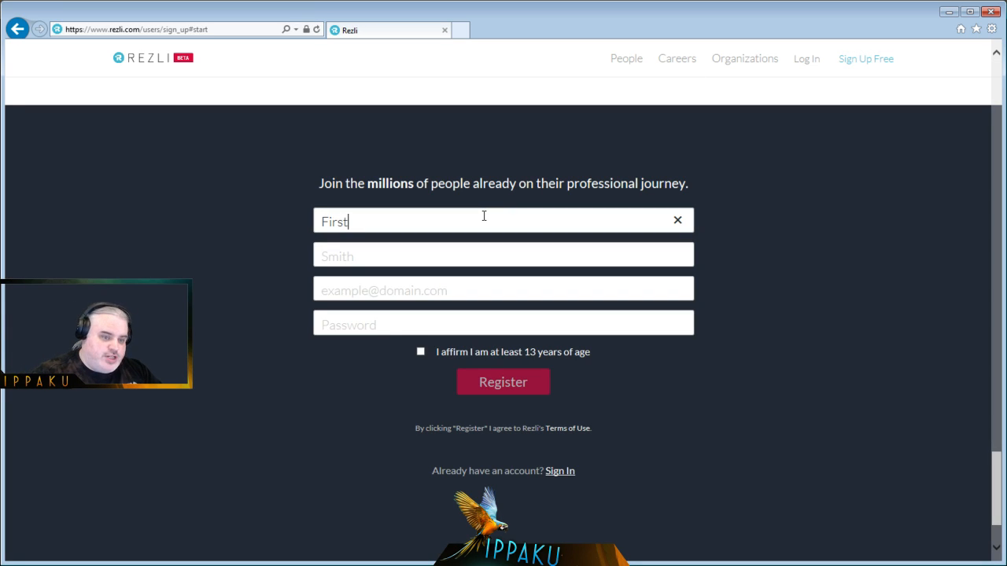
{"action": "type", "text": "roger"}
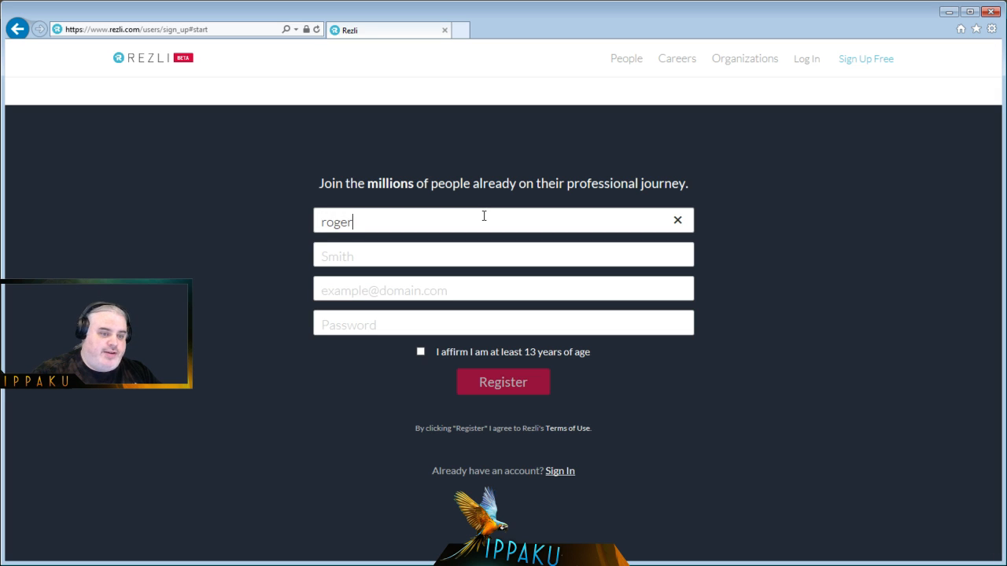
{"action": "type", "text": "Ipppkau"}
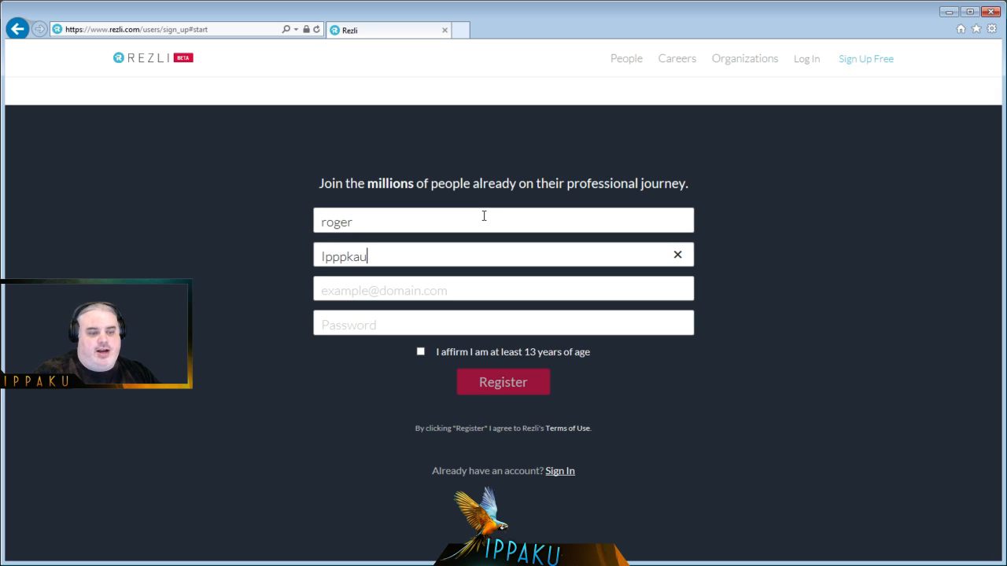
{"action": "type", "text": "ip"}
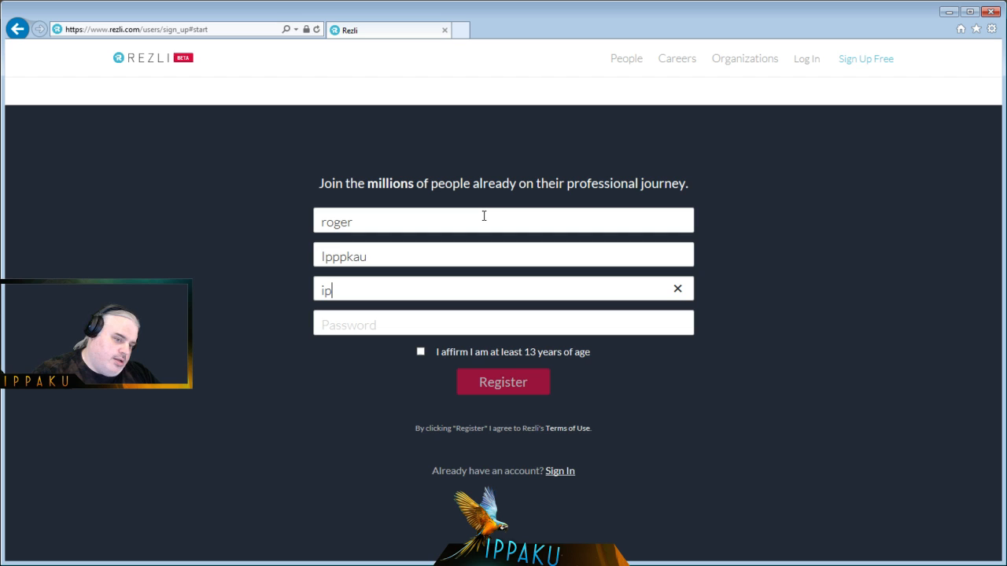
{"action": "type", "text": "pk"}
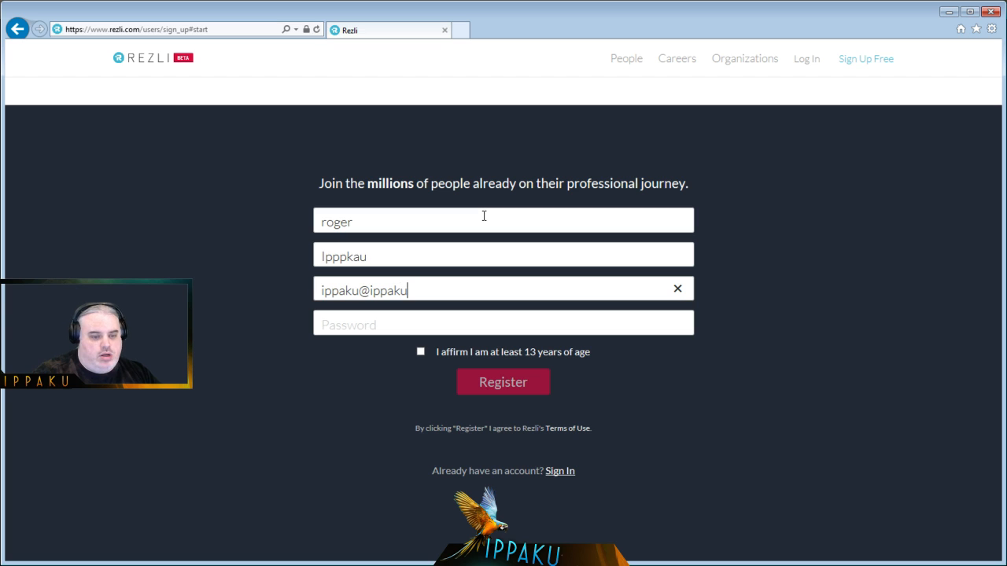
{"action": "left_click", "coordinate": [503, 323]}
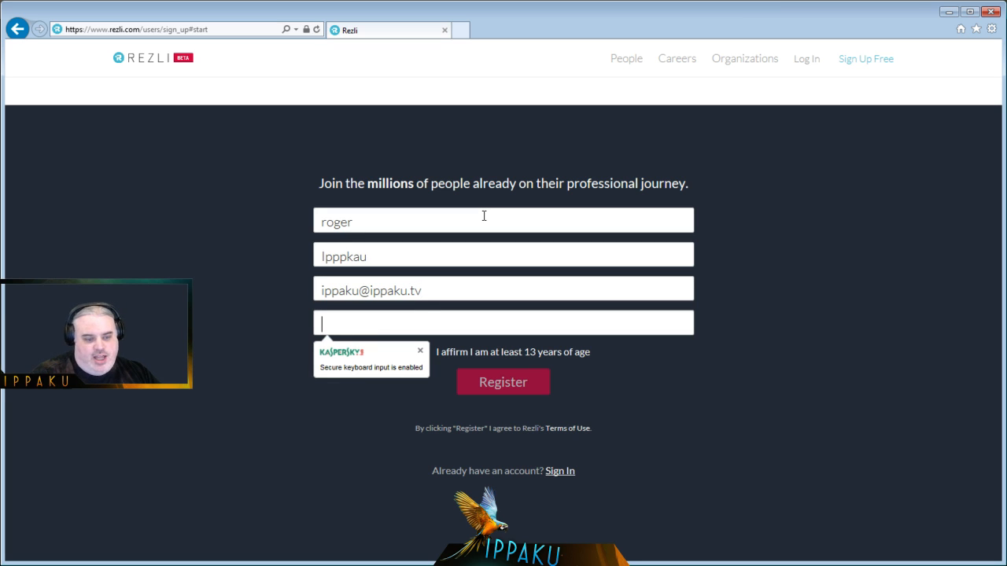
{"action": "type", "text": "password"}
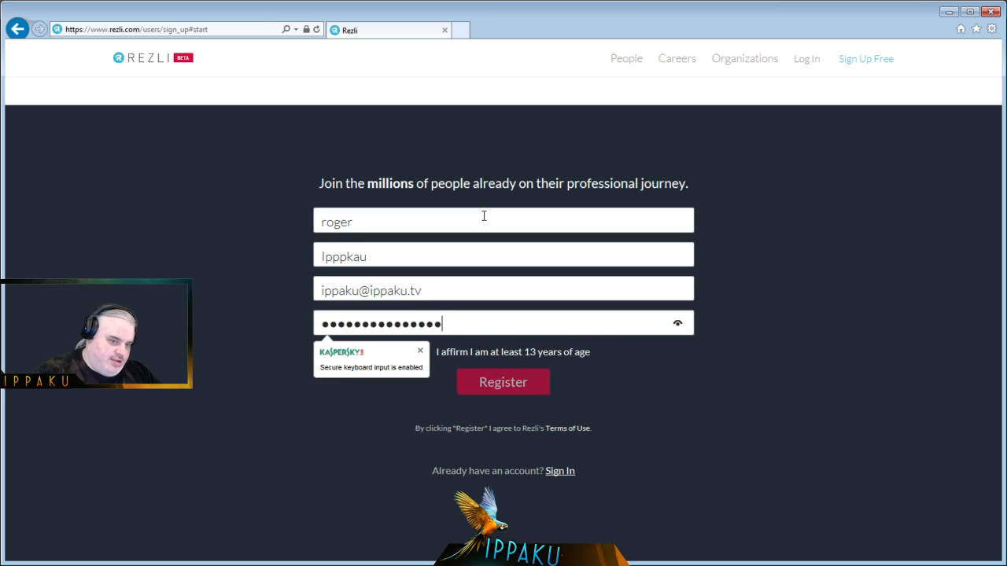
{"action": "type", "text": "password"}
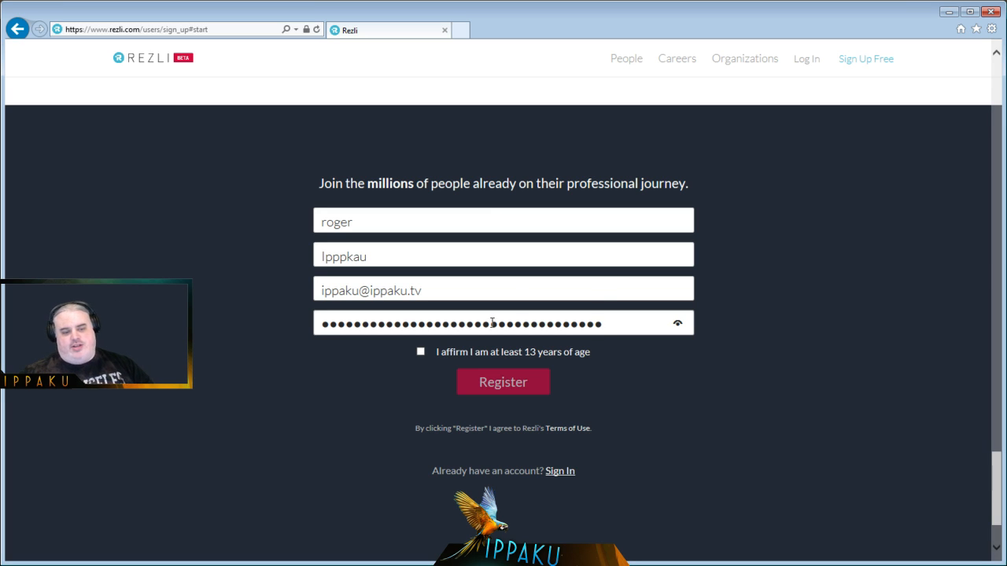
{"action": "left_click", "coordinate": [420, 352]}
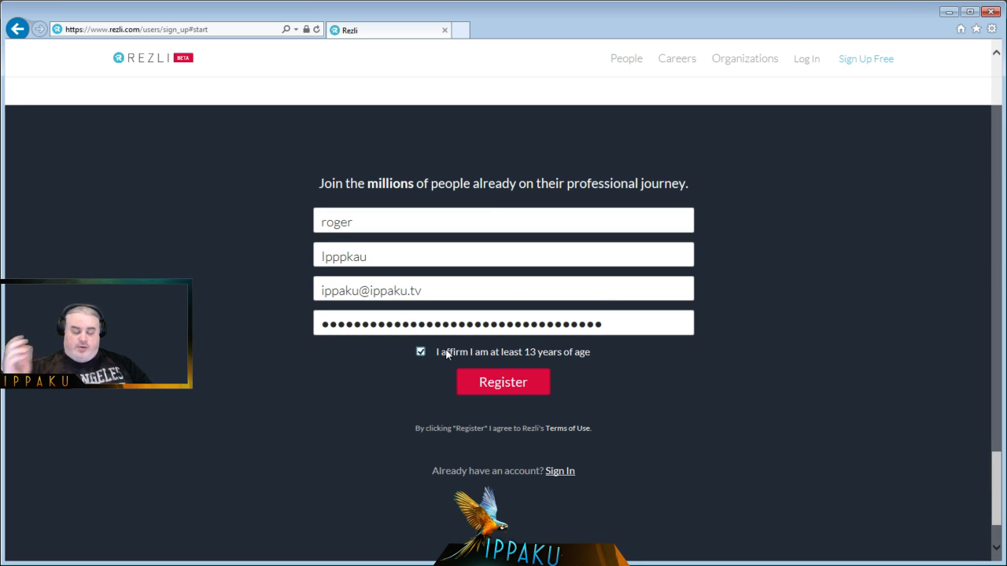
{"action": "mouse_move", "coordinate": [788, 193]}
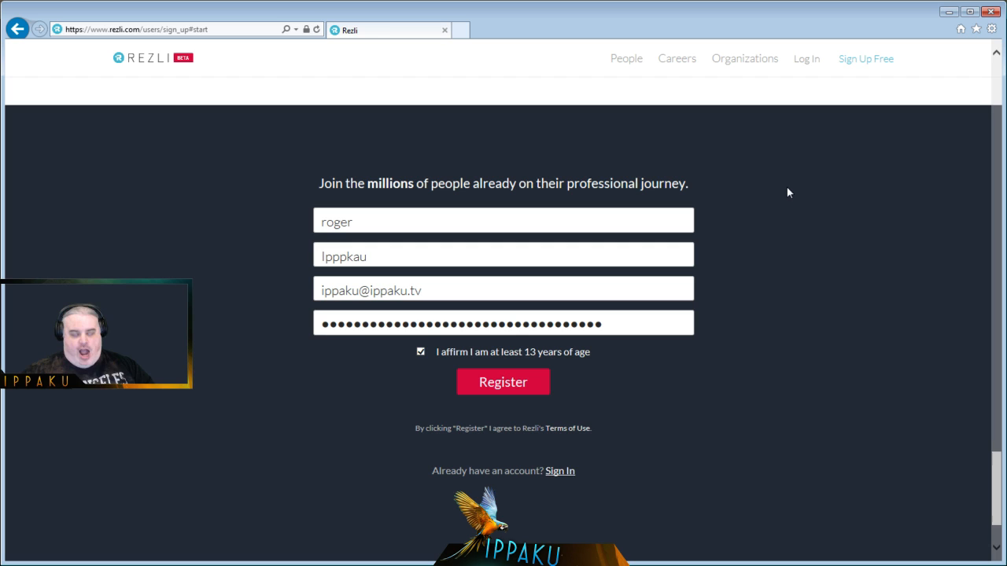
{"action": "left_click", "coordinate": [625, 59]}
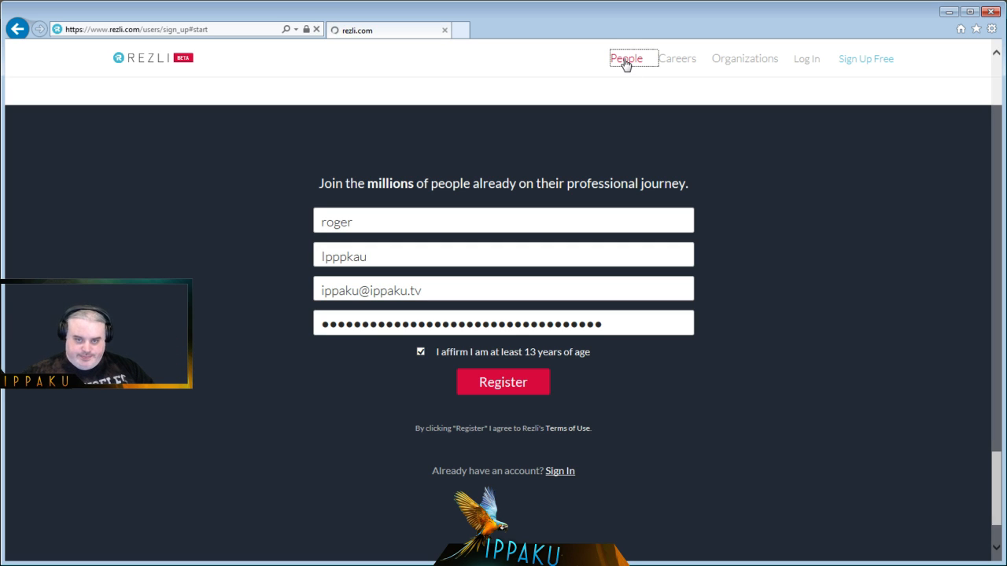
Step: Open Explore People and scroll through the expanded Career Paths checkbox list
{"action": "left_click", "coordinate": [625, 58]}
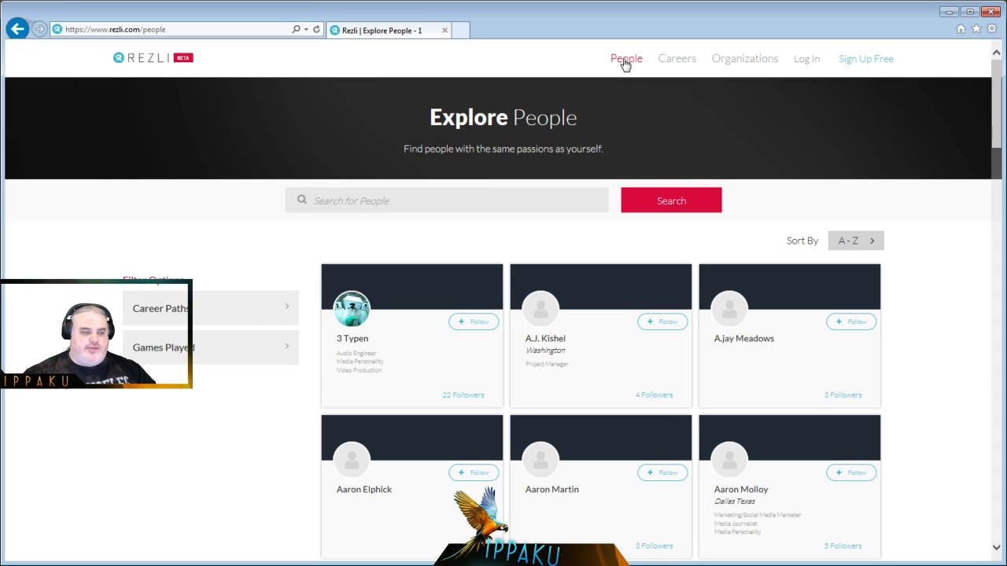
{"action": "mouse_move", "coordinate": [299, 301]}
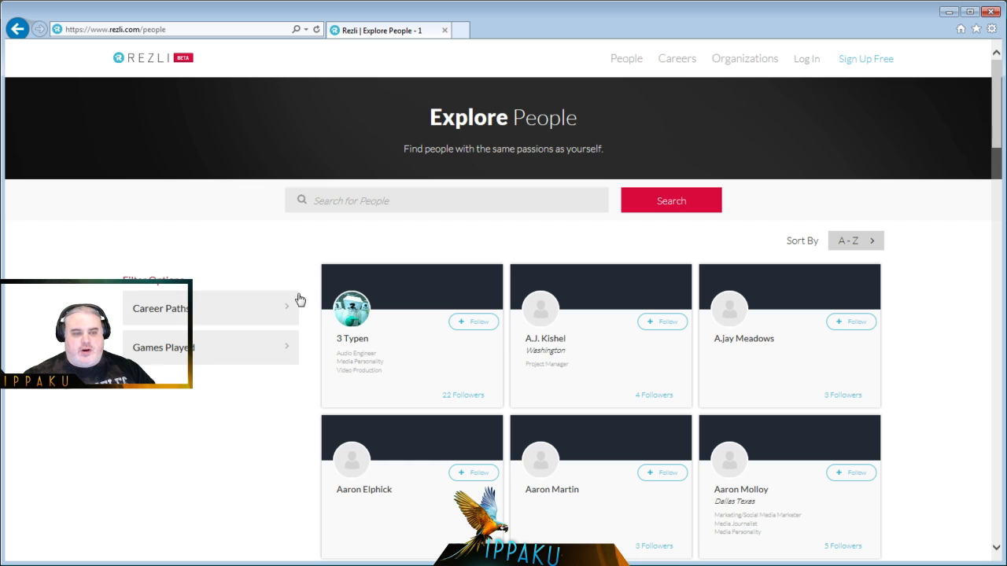
{"action": "left_click", "coordinate": [210, 308]}
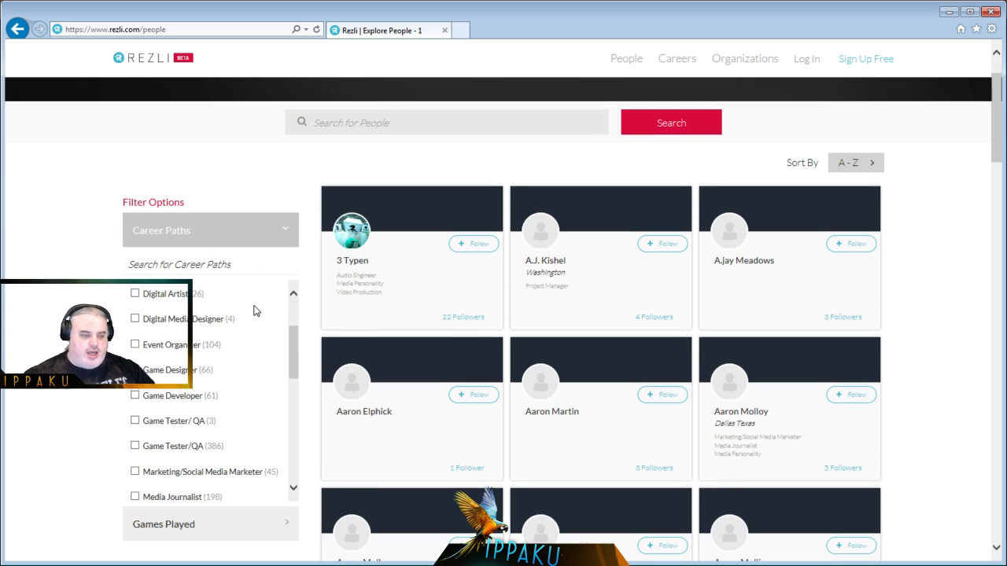
{"action": "scroll", "scroll_direction": "up", "scroll_amount": 3}
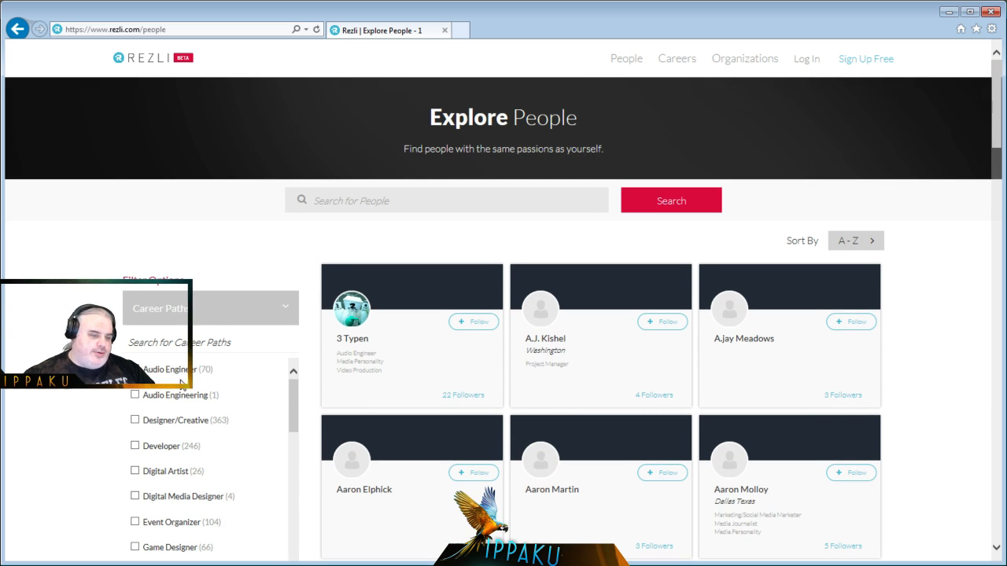
{"action": "scroll", "scroll_direction": "down", "scroll_amount": 3}
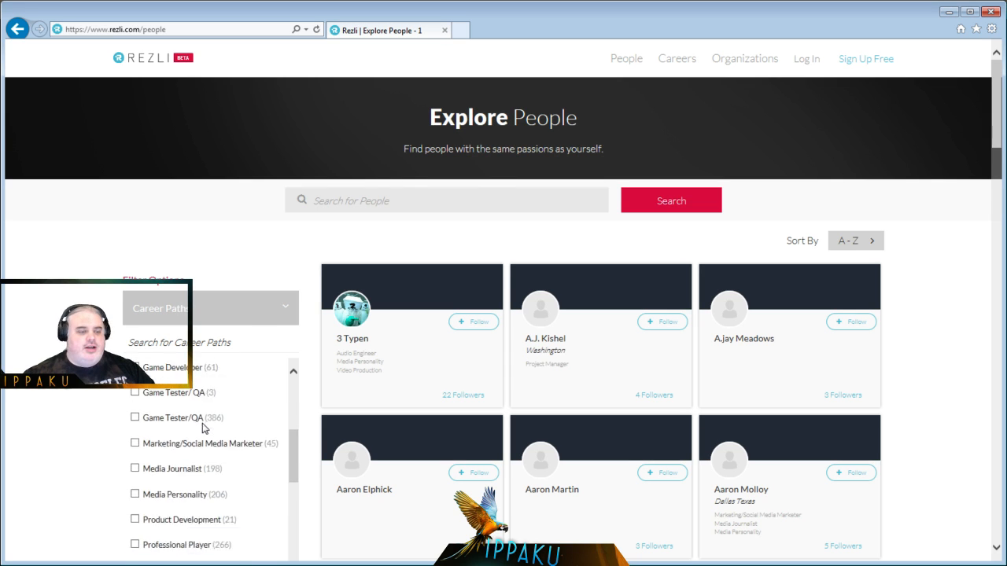
{"action": "scroll", "scroll_direction": "down", "scroll_amount": 3}
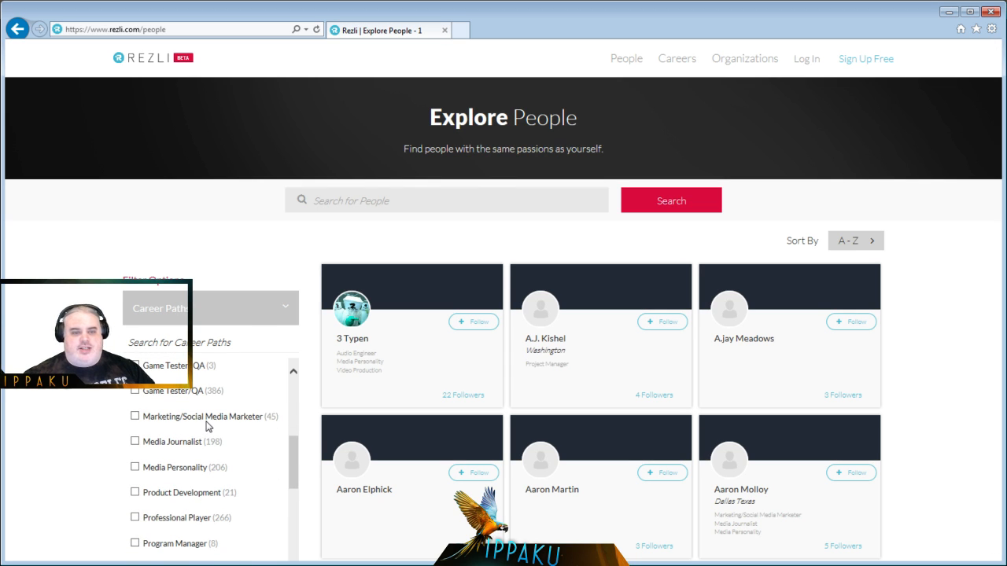
{"action": "scroll", "scroll_direction": "up", "scroll_amount": 3}
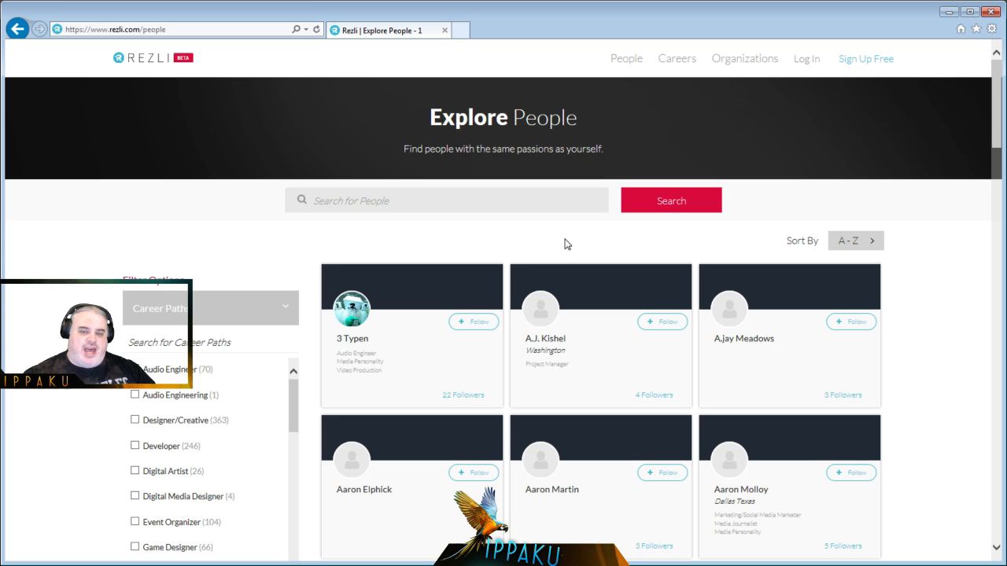
{"action": "mouse_move", "coordinate": [464, 355]}
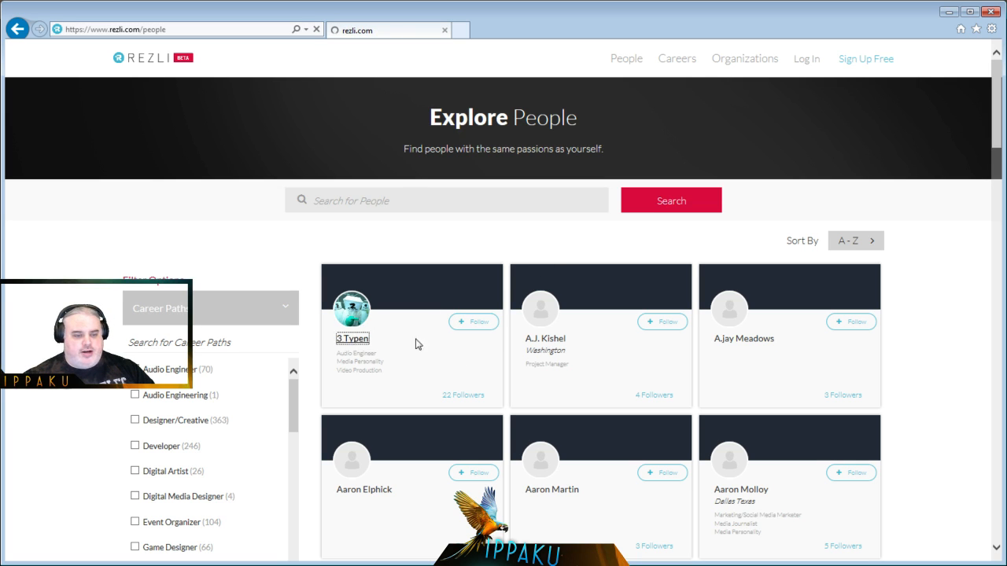
Step: Open the first person's profile, 3 Typen, and look over their career paths and games
{"action": "left_click", "coordinate": [352, 339]}
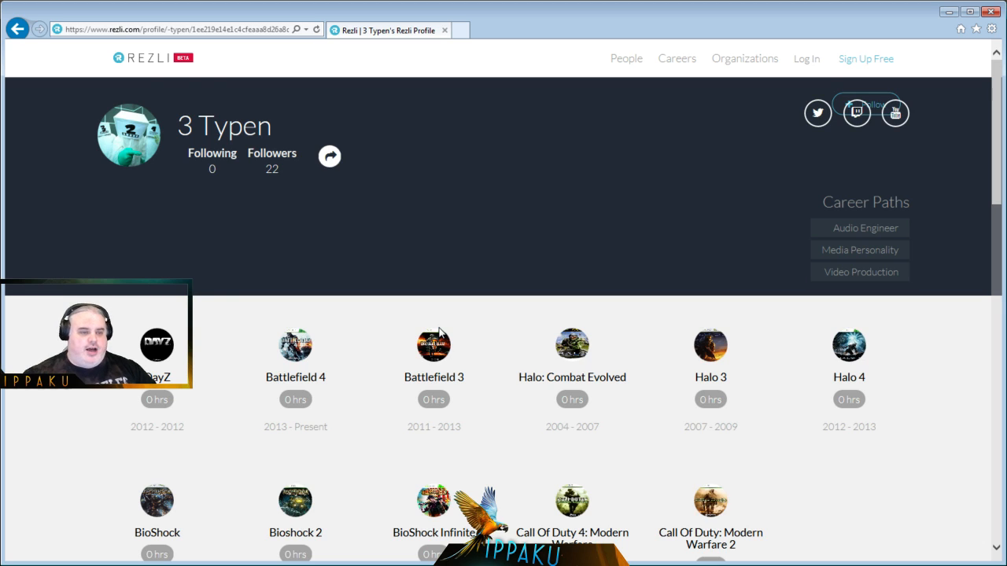
{"action": "scroll", "scroll_direction": "down", "scroll_amount": 3}
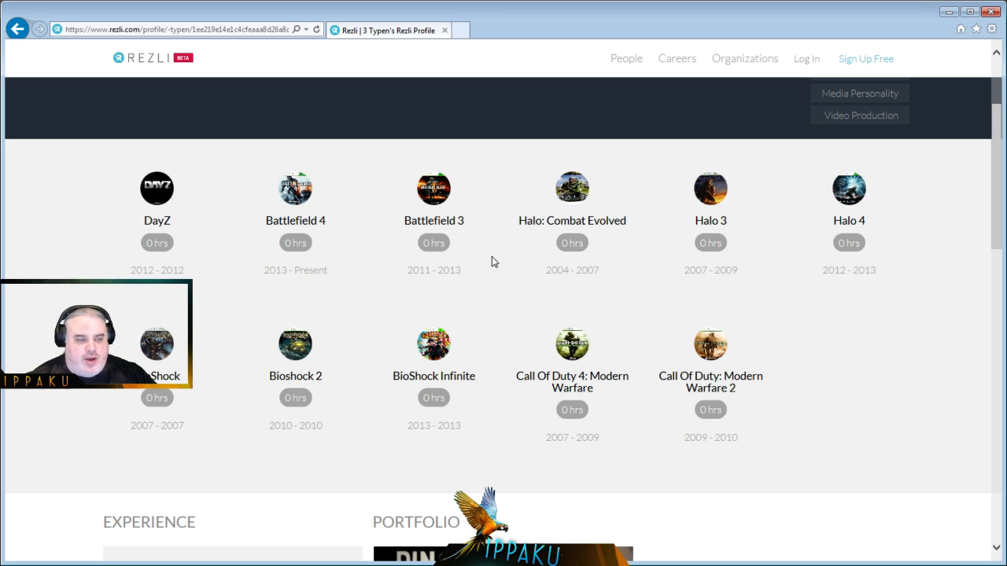
{"action": "mouse_move", "coordinate": [435, 448]}
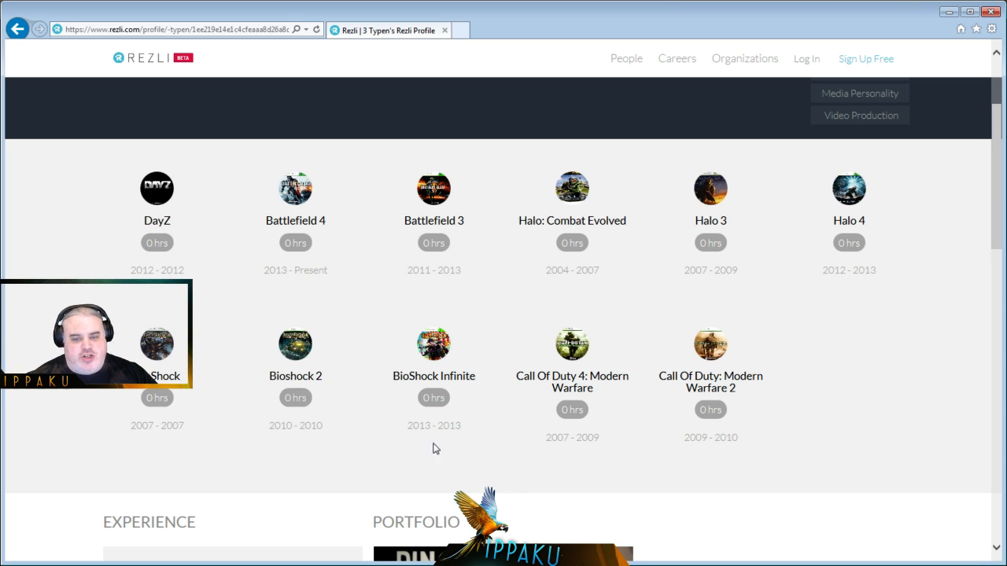
{"action": "scroll", "scroll_direction": "up", "scroll_amount": 3}
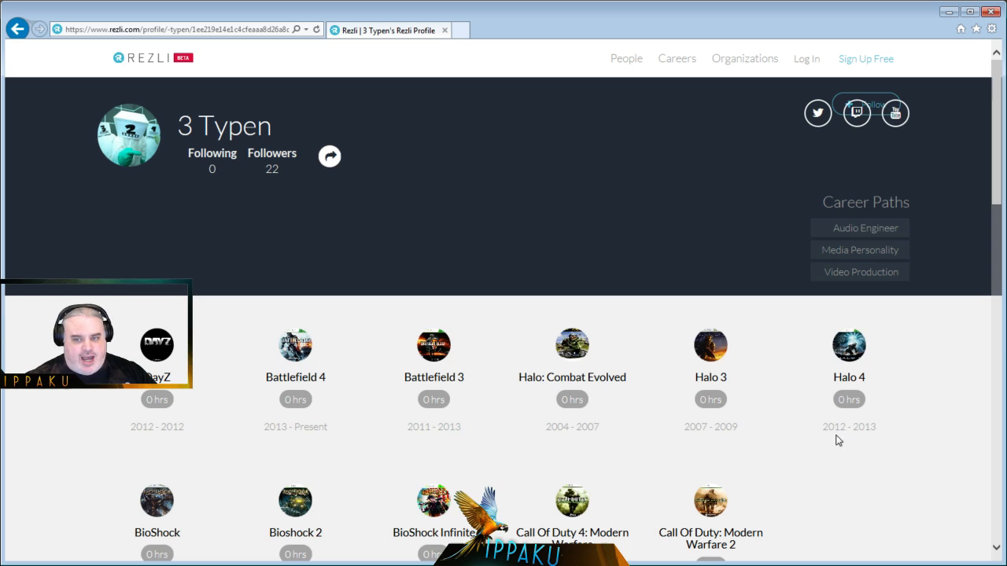
{"action": "mouse_move", "coordinate": [815, 250]}
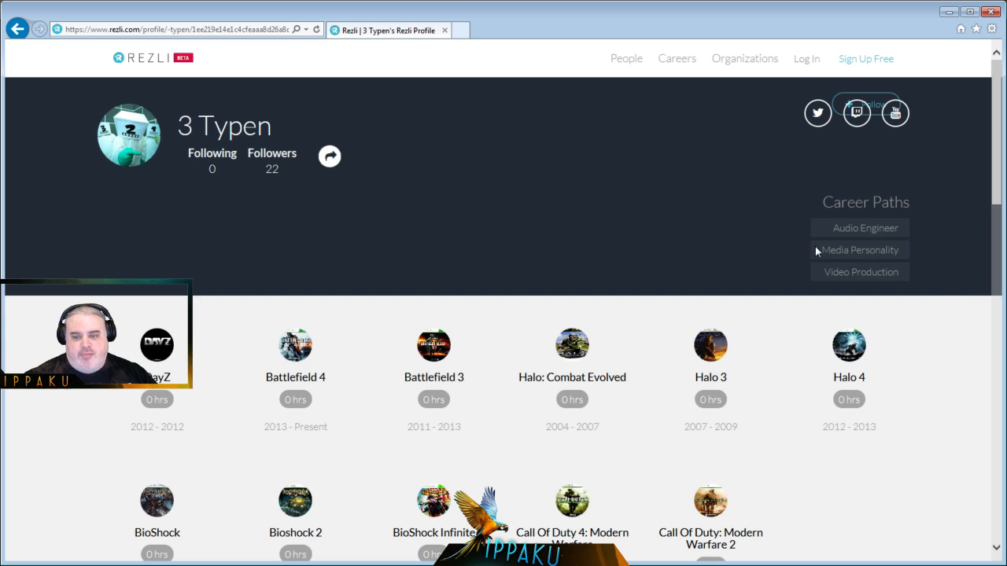
{"action": "mouse_move", "coordinate": [855, 168]}
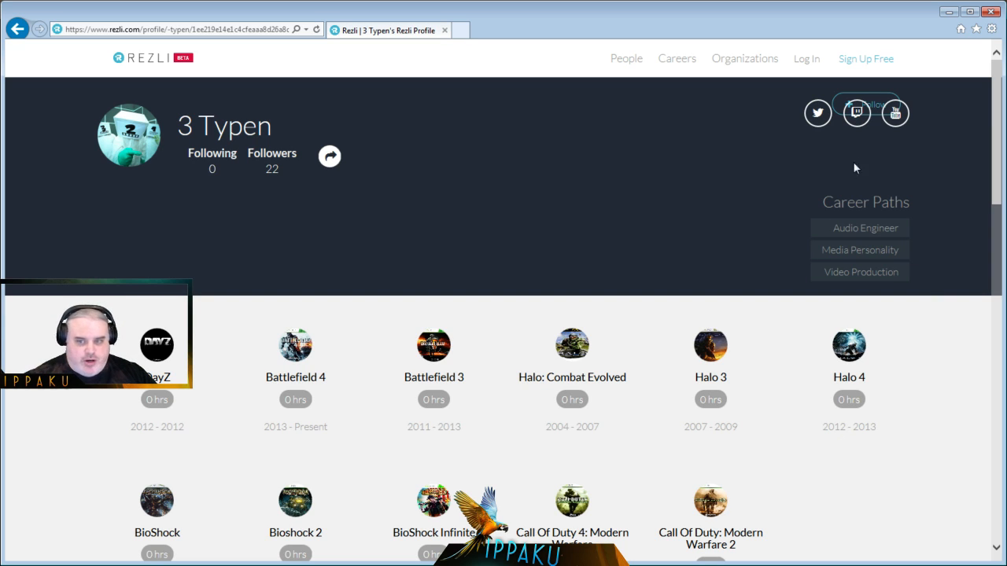
Step: Open 3 Typen's Twitch channel in a new tab from the profile header
{"action": "left_click", "coordinate": [856, 112]}
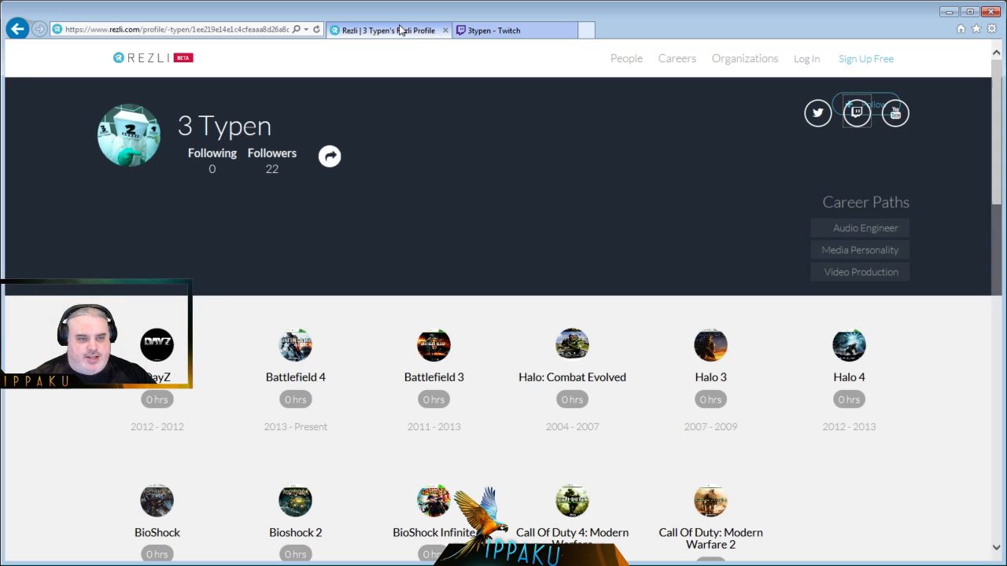
{"action": "mouse_move", "coordinate": [895, 112]}
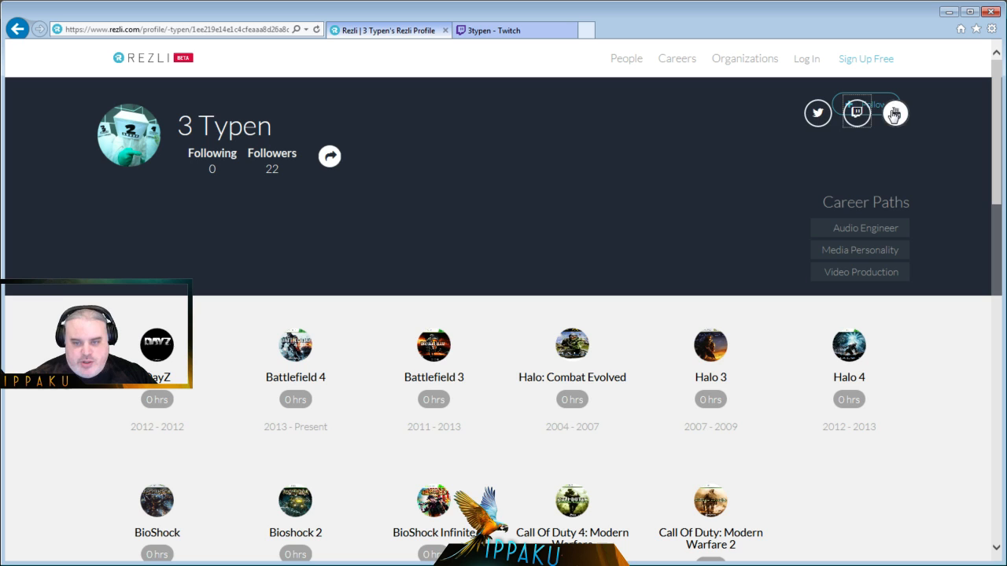
{"action": "scroll", "scroll_direction": "down", "scroll_amount": 3}
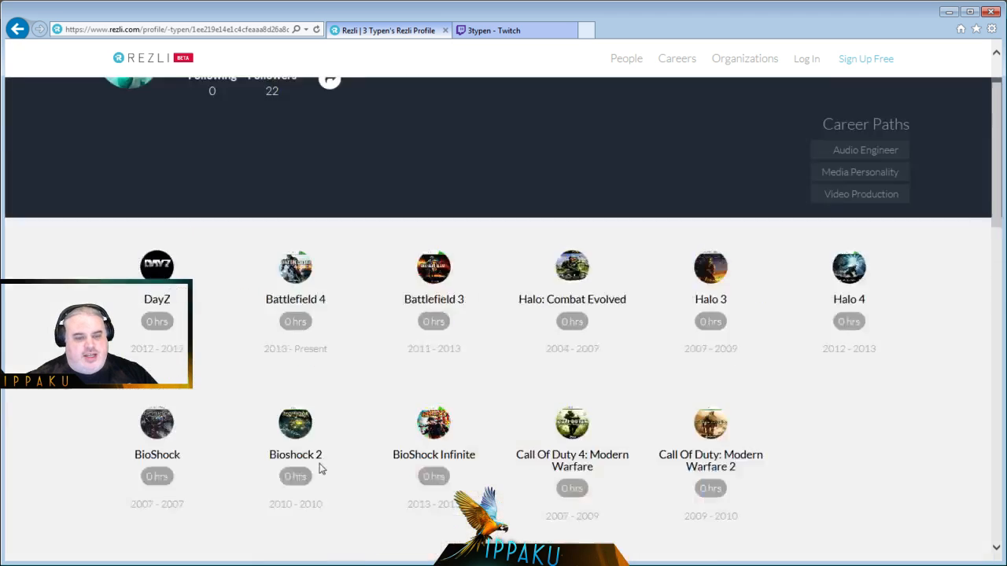
{"action": "scroll", "scroll_direction": "up", "scroll_amount": 3}
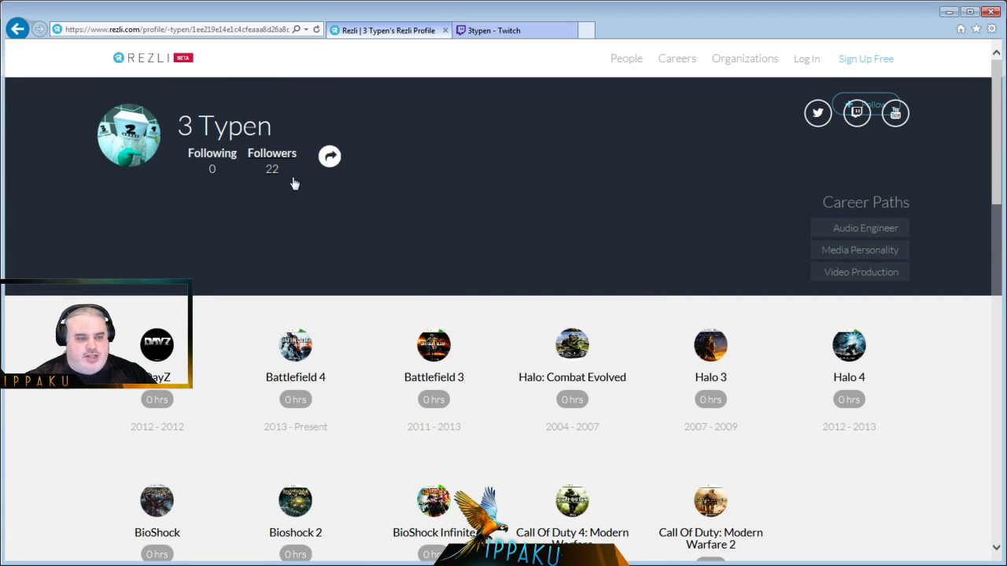
{"action": "mouse_move", "coordinate": [744, 58]}
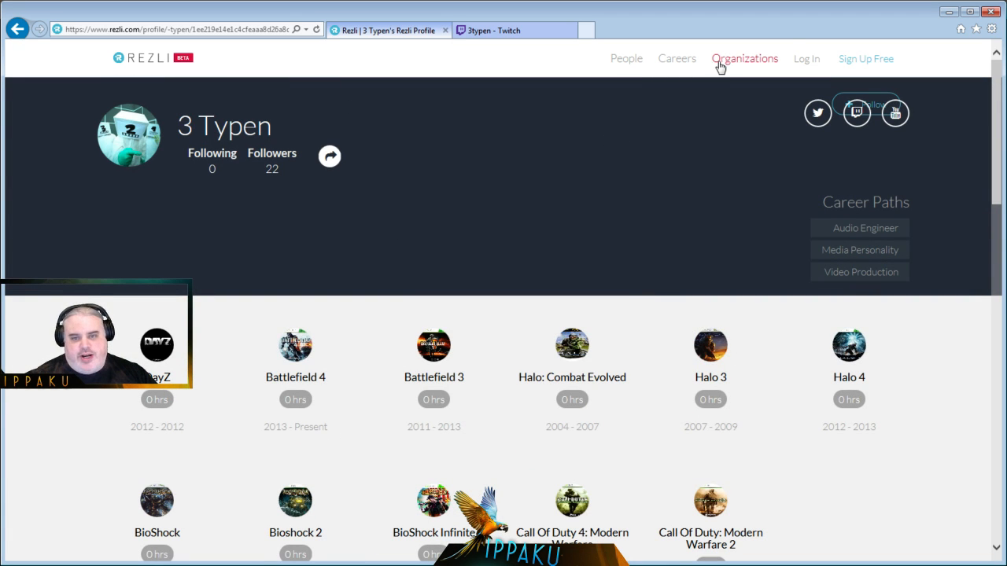
Step: Open Explore Organizations and scroll to the end of the company cards and back
{"action": "left_click", "coordinate": [743, 58]}
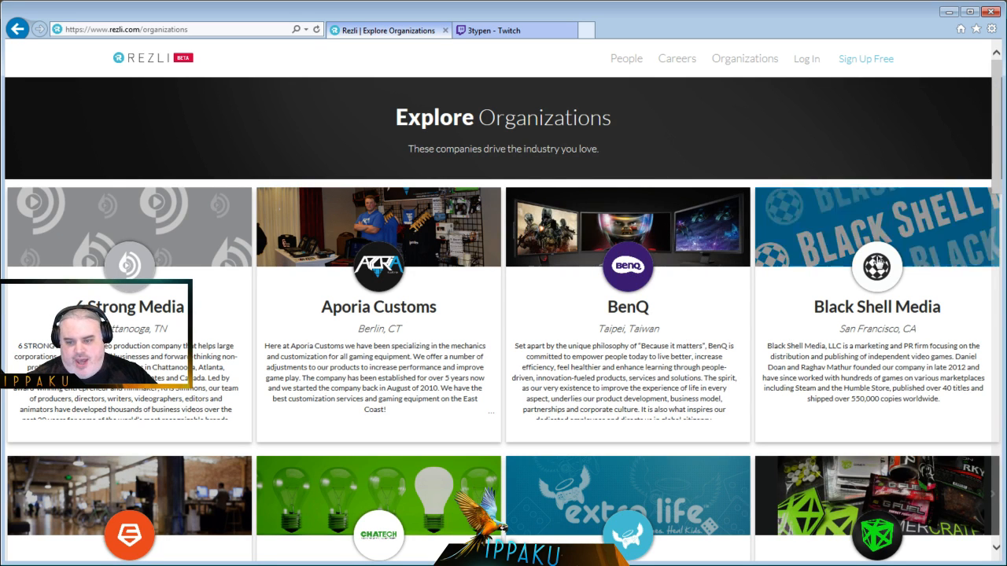
{"action": "scroll", "scroll_direction": "down", "scroll_amount": 3}
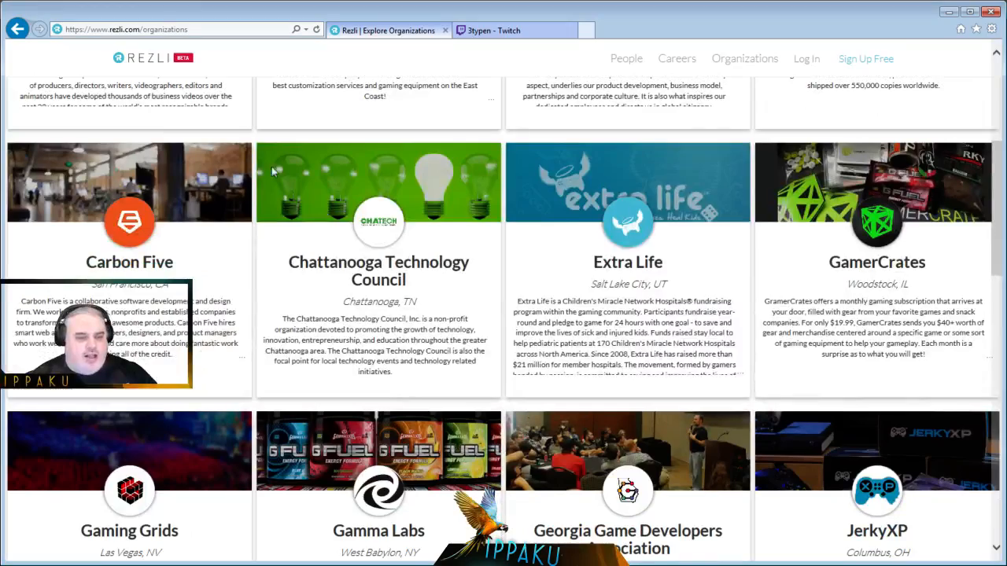
{"action": "scroll", "scroll_direction": "down", "scroll_amount": 3}
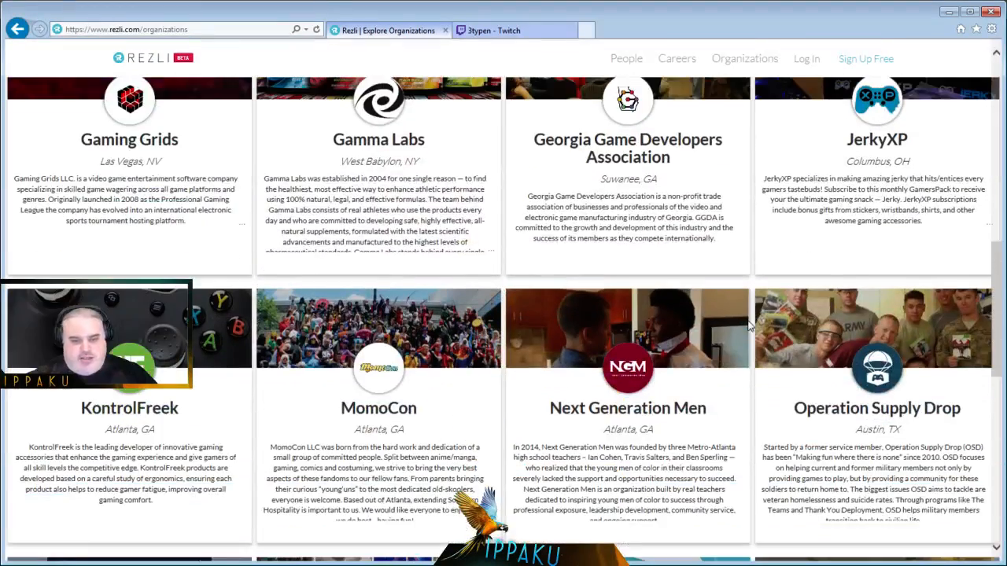
{"action": "scroll", "scroll_direction": "down", "scroll_amount": 3}
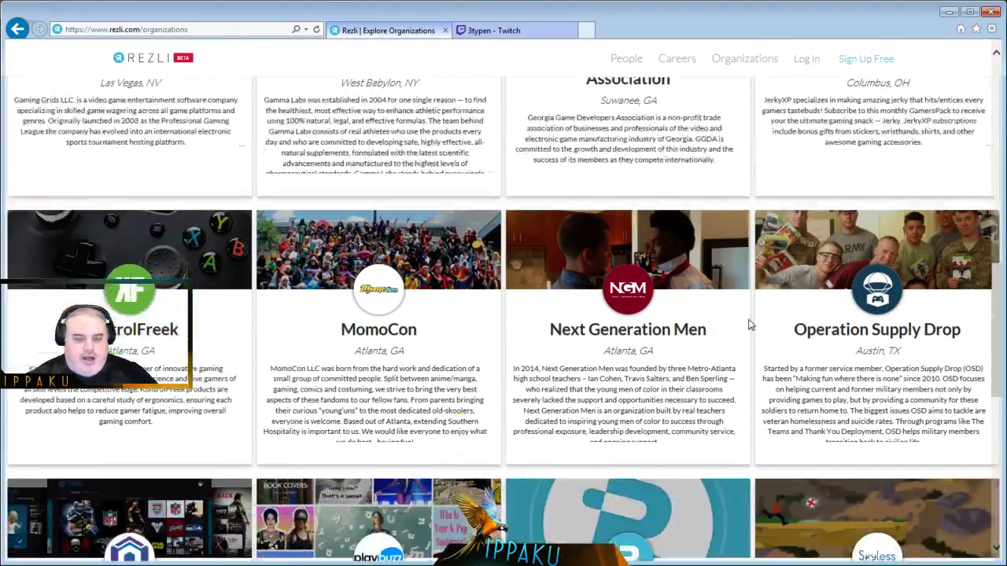
{"action": "scroll", "scroll_direction": "down", "scroll_amount": 3}
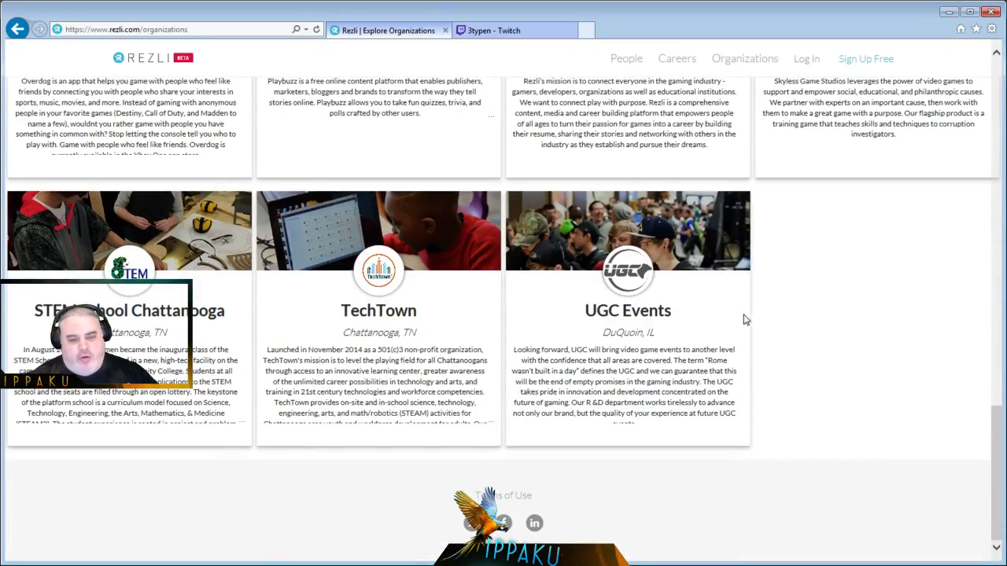
{"action": "scroll", "scroll_direction": "up", "scroll_amount": 3}
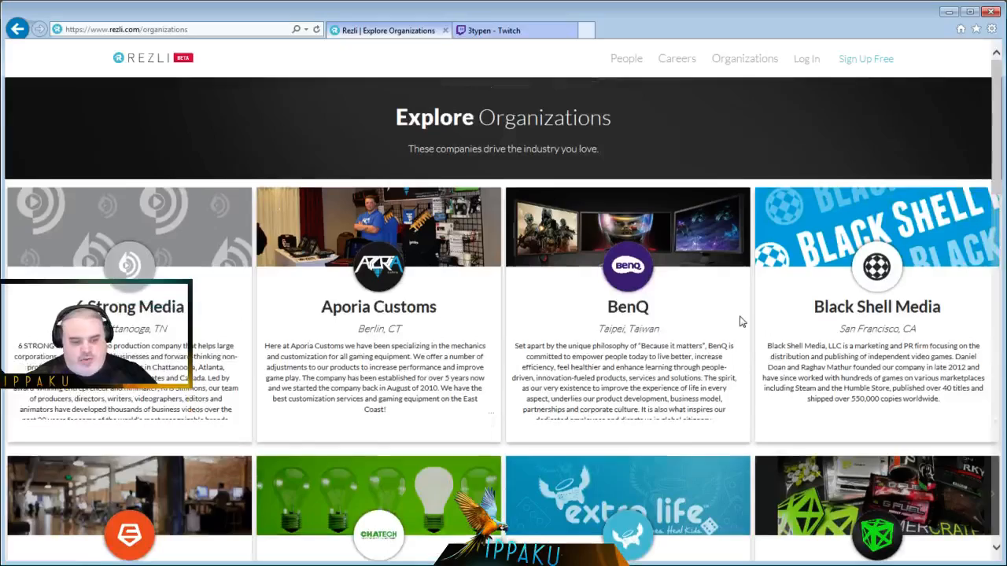
{"action": "mouse_move", "coordinate": [747, 323]}
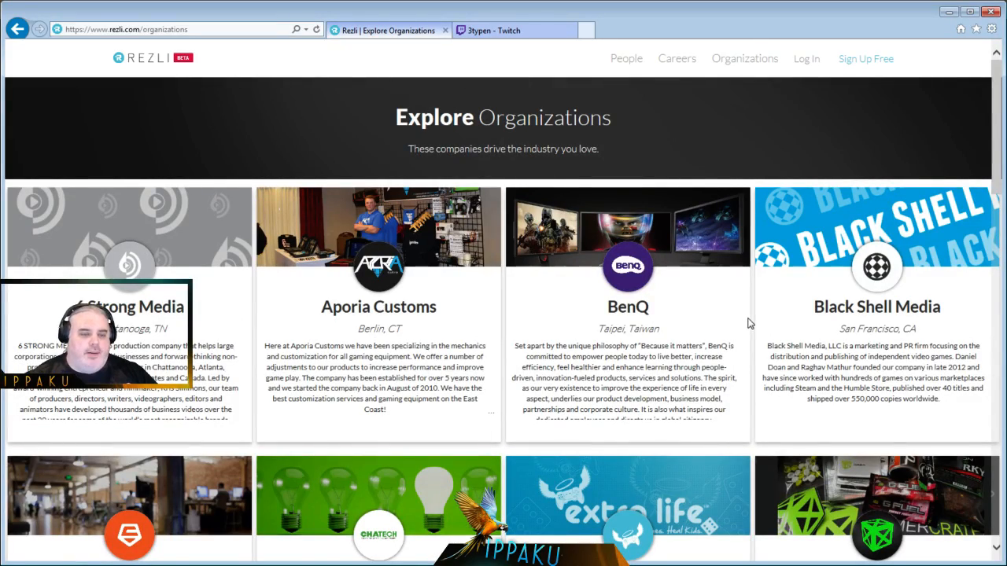
{"action": "scroll", "scroll_direction": "down", "scroll_amount": 3}
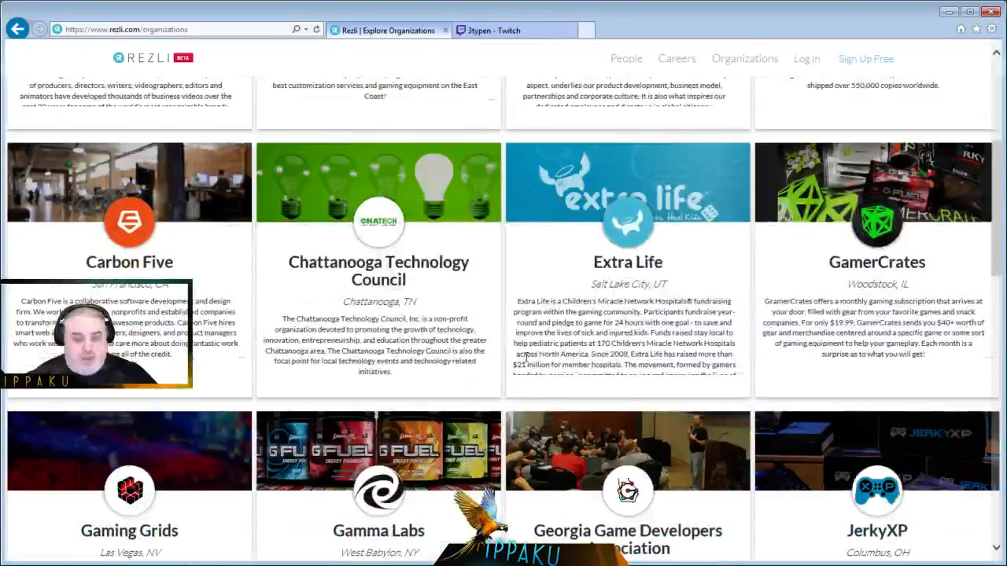
{"action": "scroll", "scroll_direction": "down", "scroll_amount": 3}
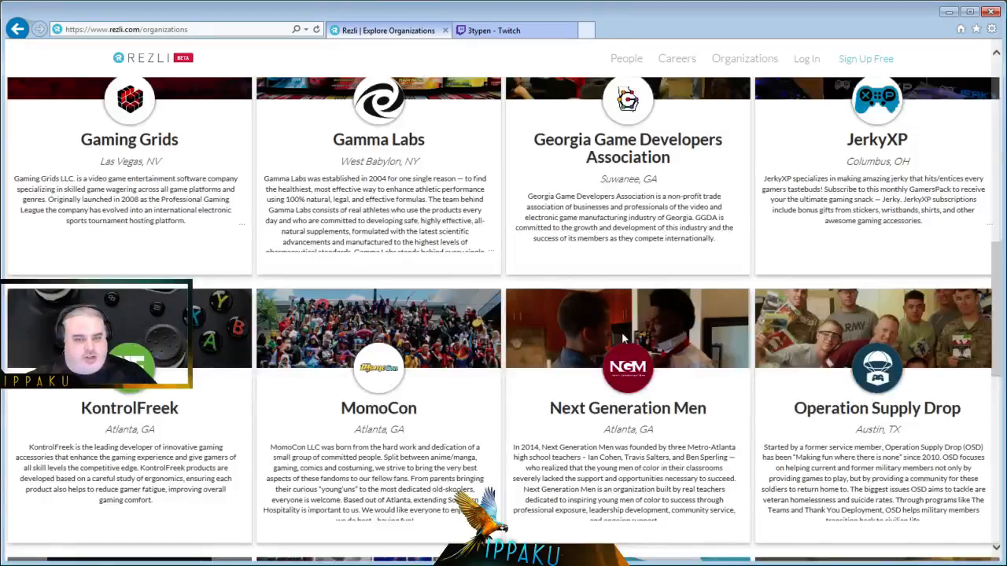
{"action": "scroll", "scroll_direction": "down", "scroll_amount": 3}
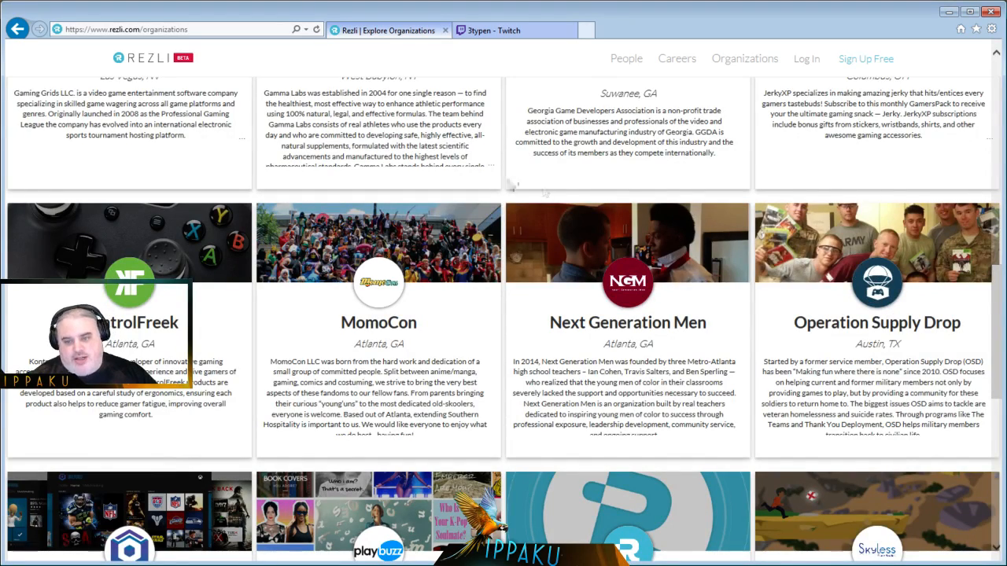
{"action": "scroll", "scroll_direction": "up", "scroll_amount": 3}
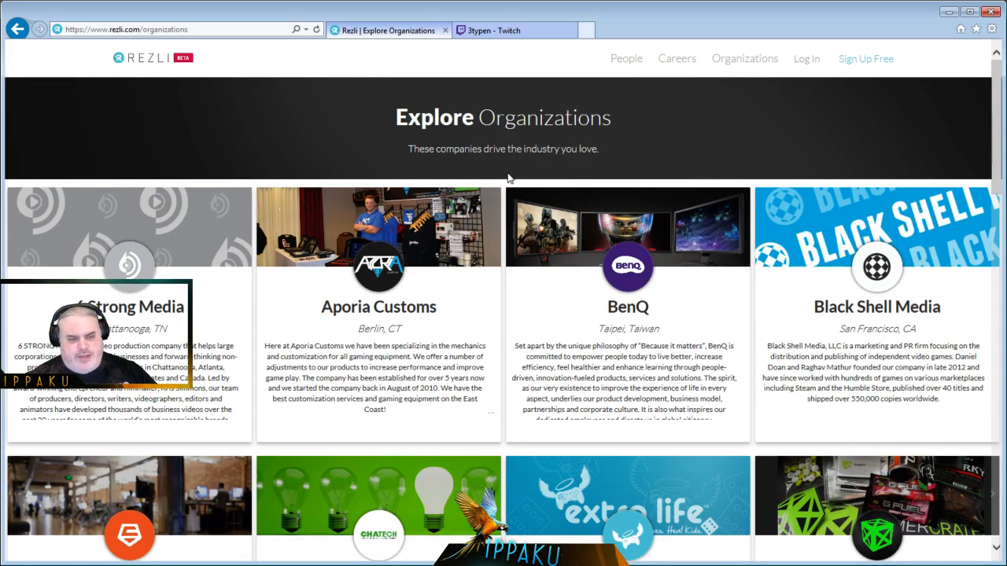
{"action": "mouse_move", "coordinate": [516, 171]}
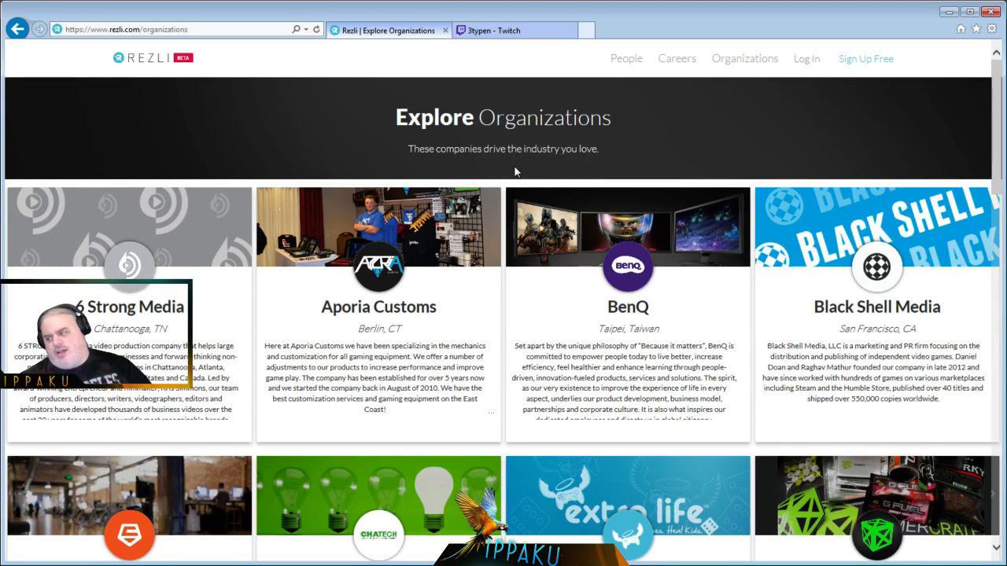